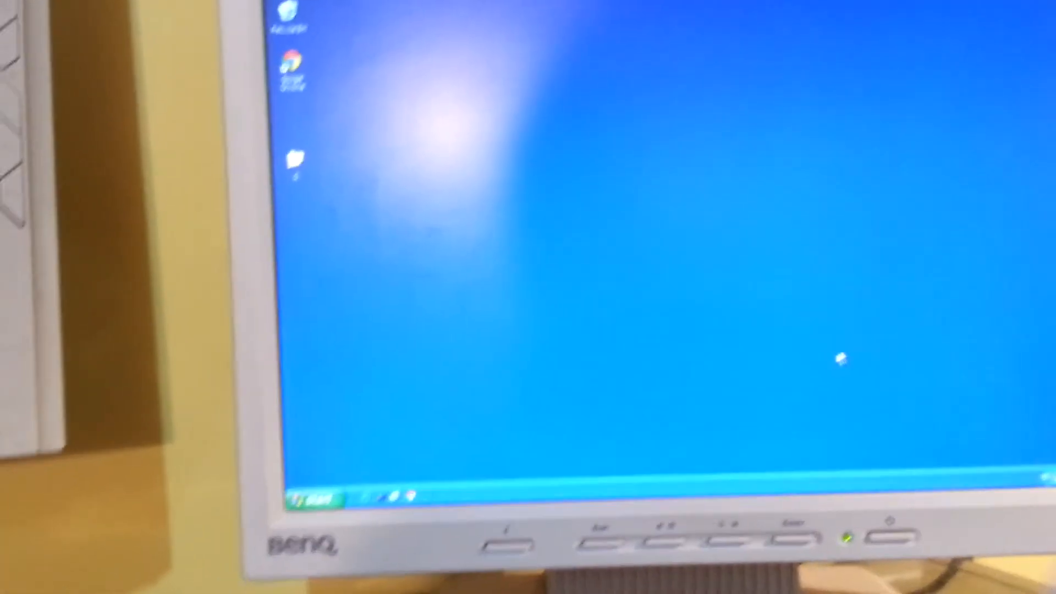
# Step: Bring up My Computer from the Start menu to list all drives
pyautogui.click(310, 500)
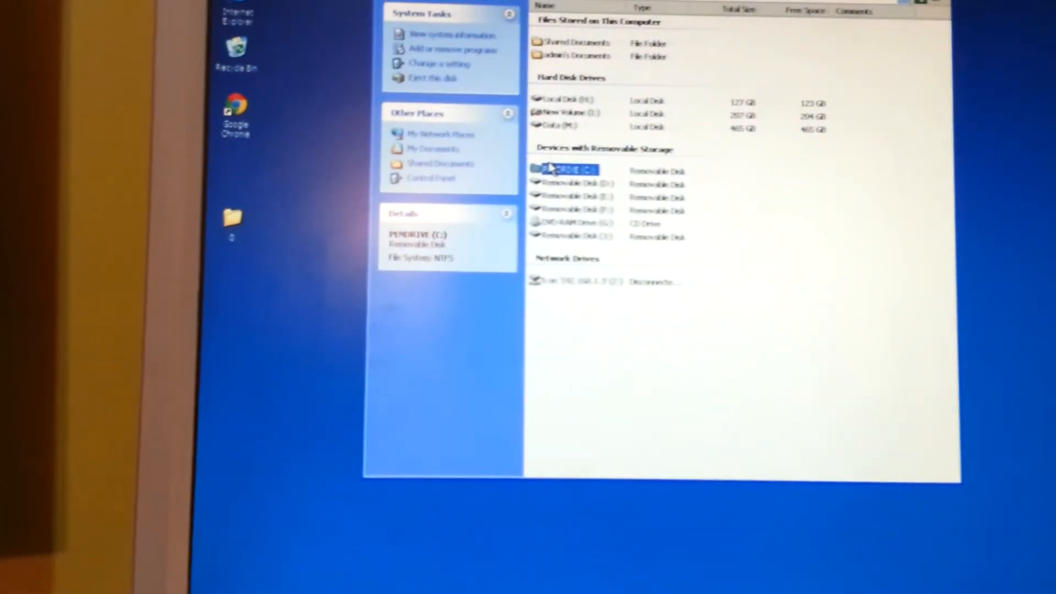
pyautogui.doubleClick(564, 170)
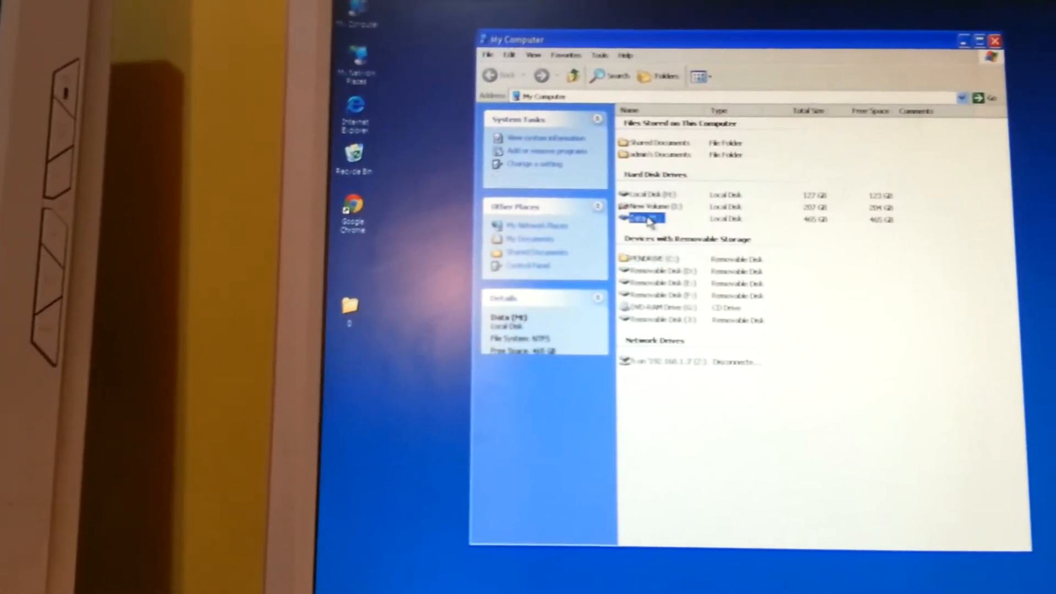
# Step: Show the contents of the Data (M:) drive and its file-list context menu
pyautogui.doubleClick(647, 219)
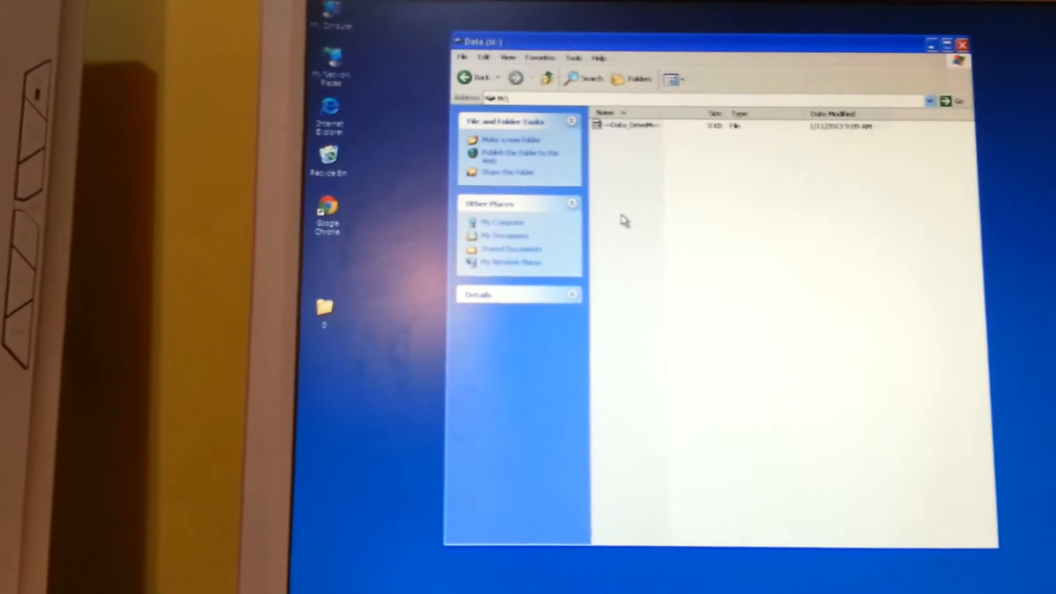
pyautogui.rightClick(623, 221)
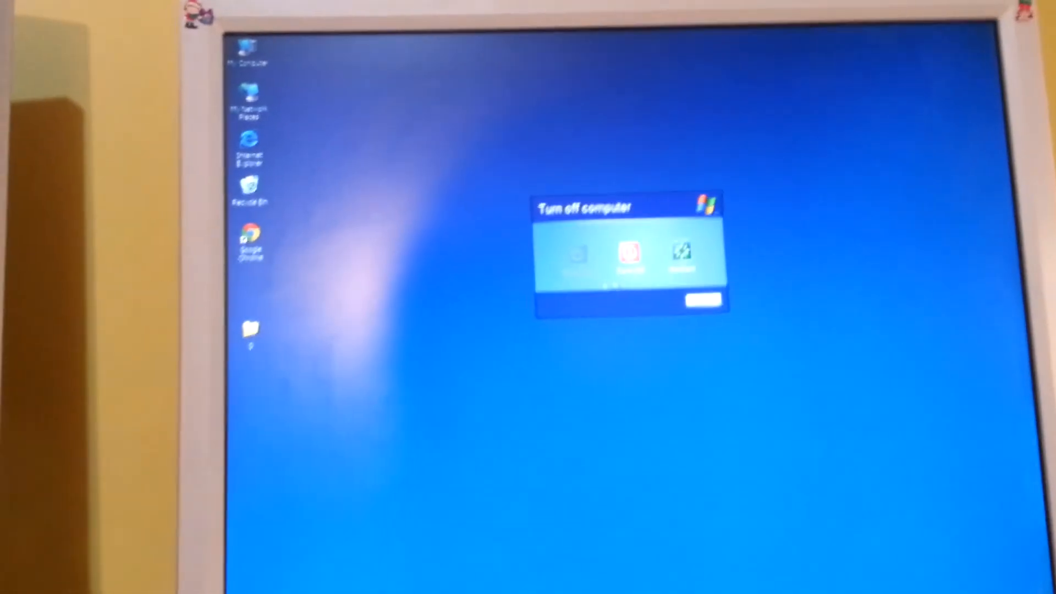
# Step: Restart the PC from the Turn off computer dialog
pyautogui.click(628, 259)
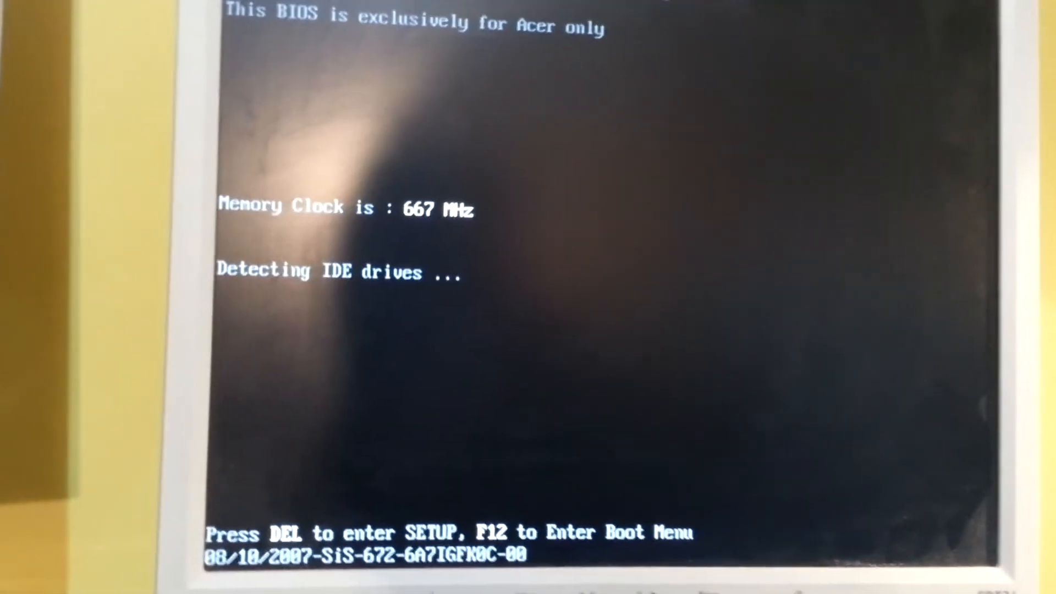
# Step: Enter CMOS Setup with DEL at POST and move down through its menu categories
pyautogui.press('Delete')
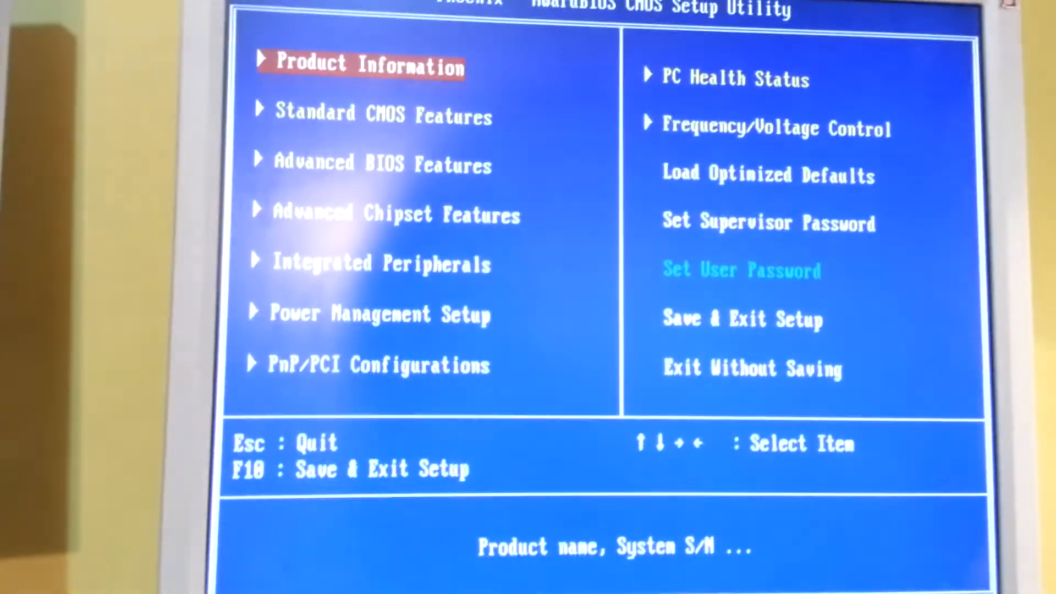
pyautogui.press('Down')
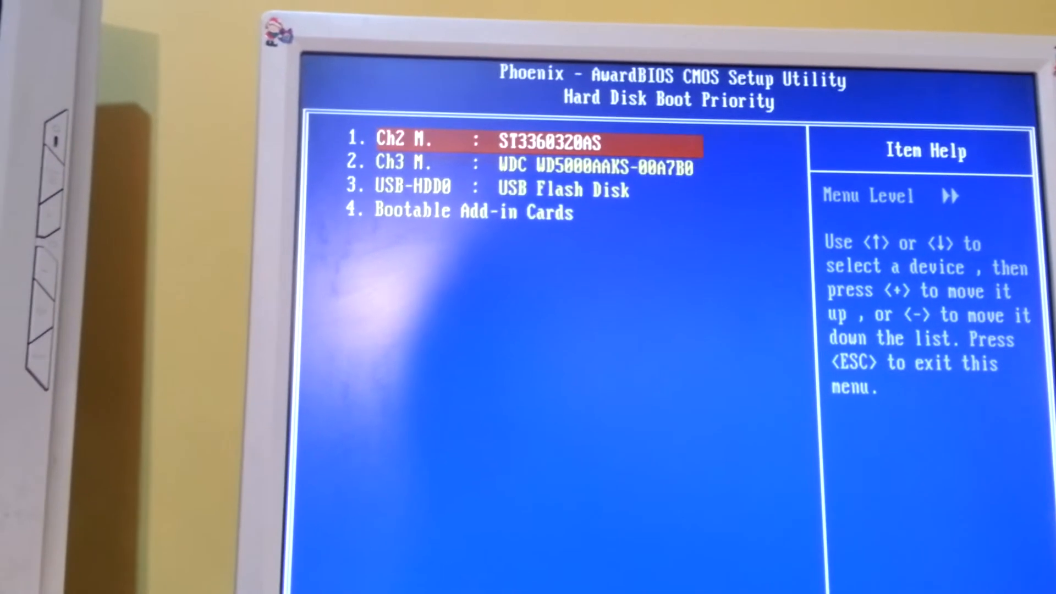
# Step: Move the USB Flash Disk above the internal disks in Hard Disk Boot Priority
pyautogui.press('down')
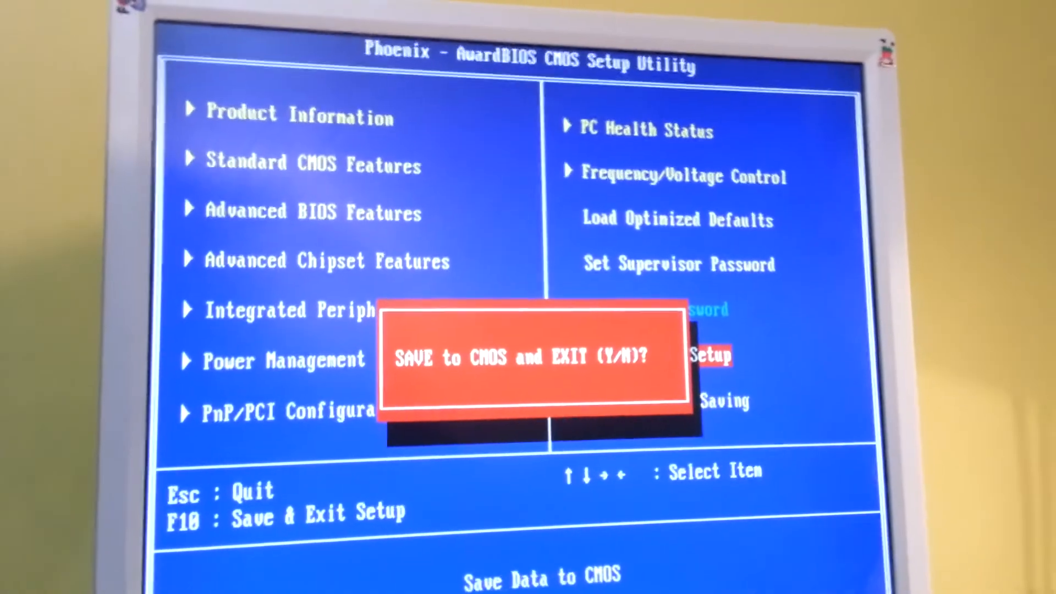
# Step: Answer Y to save to CMOS and exit, letting the PC boot the USB stick
pyautogui.press('y')
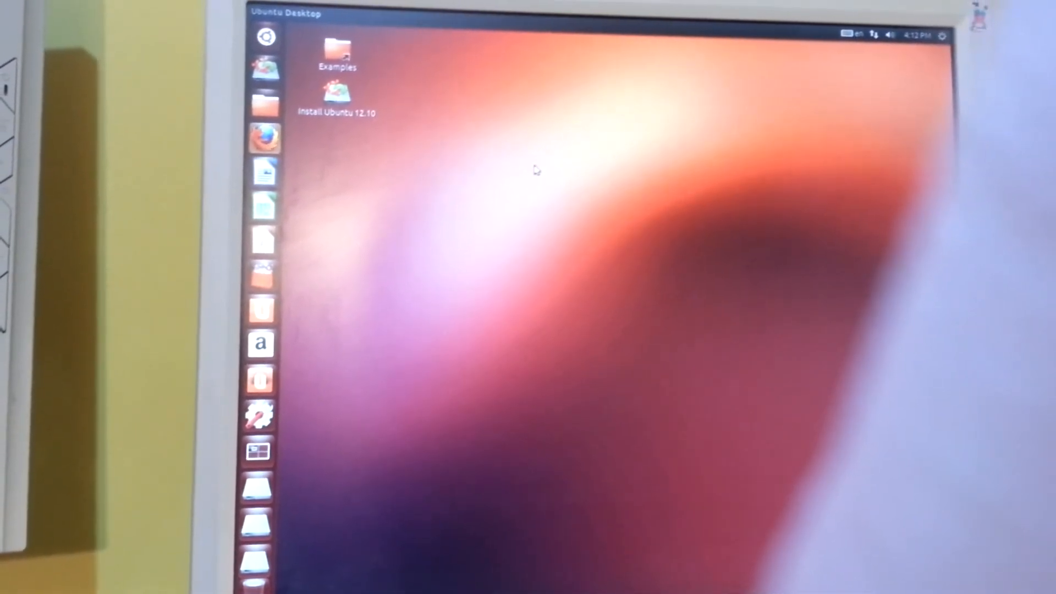
# Step: Launch Firefox and enter a youtube.com address in the location bar
pyautogui.click(262, 138)
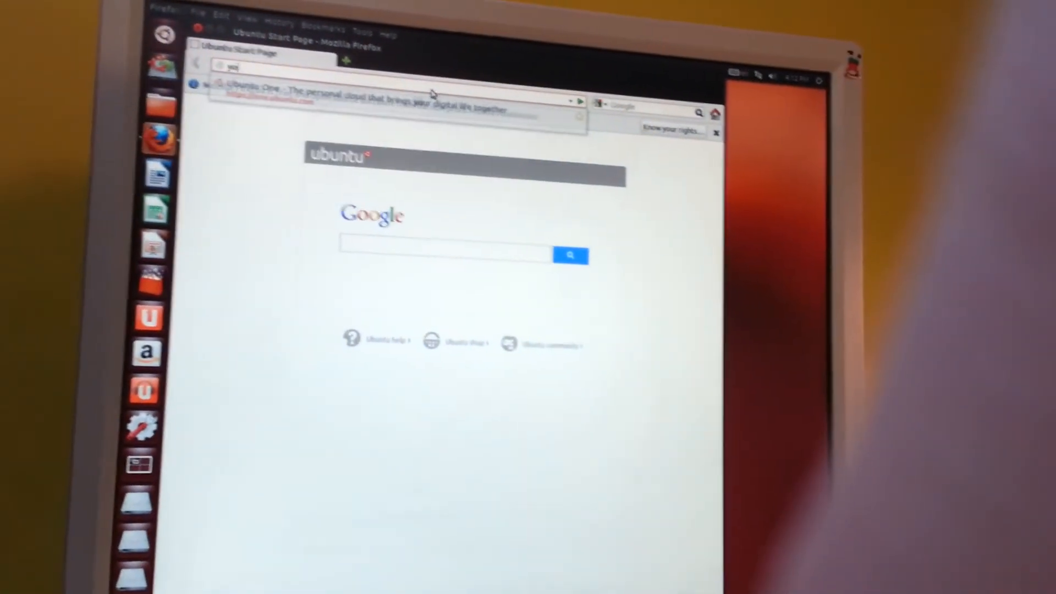
pyautogui.write('youtube.com/scare')
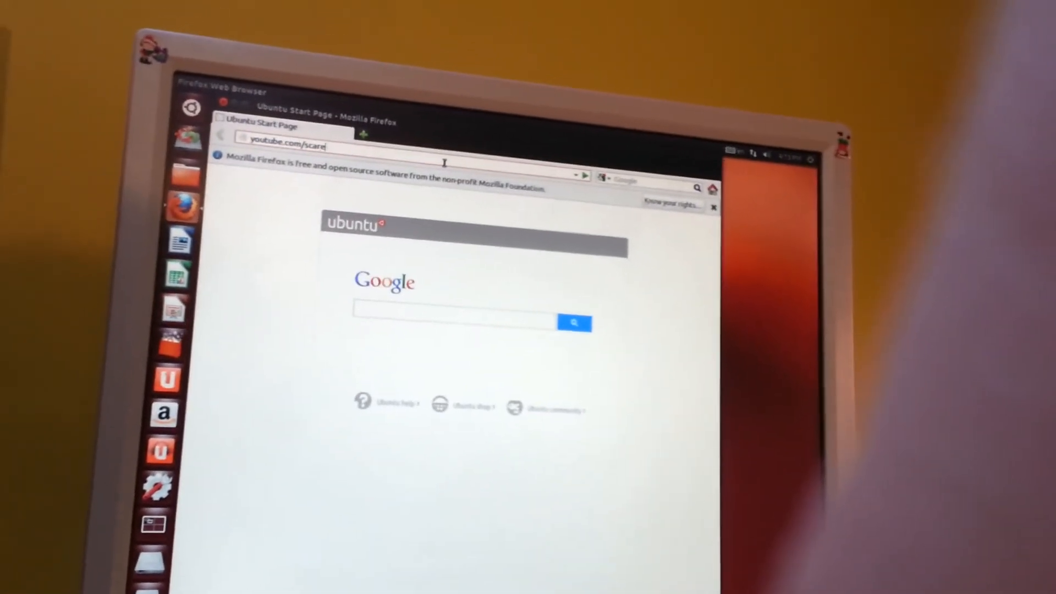
pyautogui.write('cropmed')
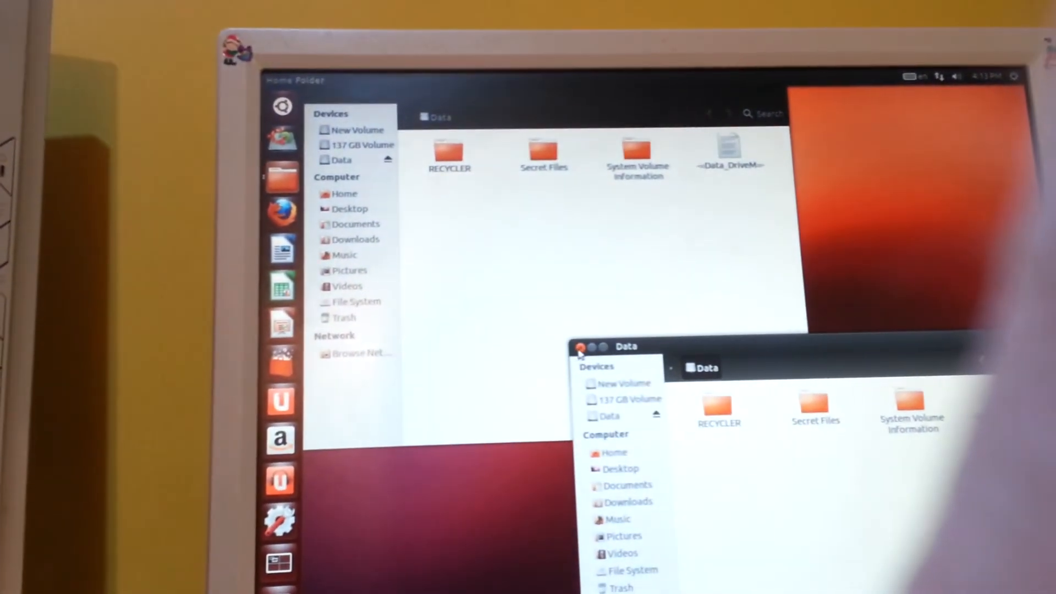
# Step: Close the duplicate Data window, leaving one listing Secret Files
pyautogui.click(580, 347)
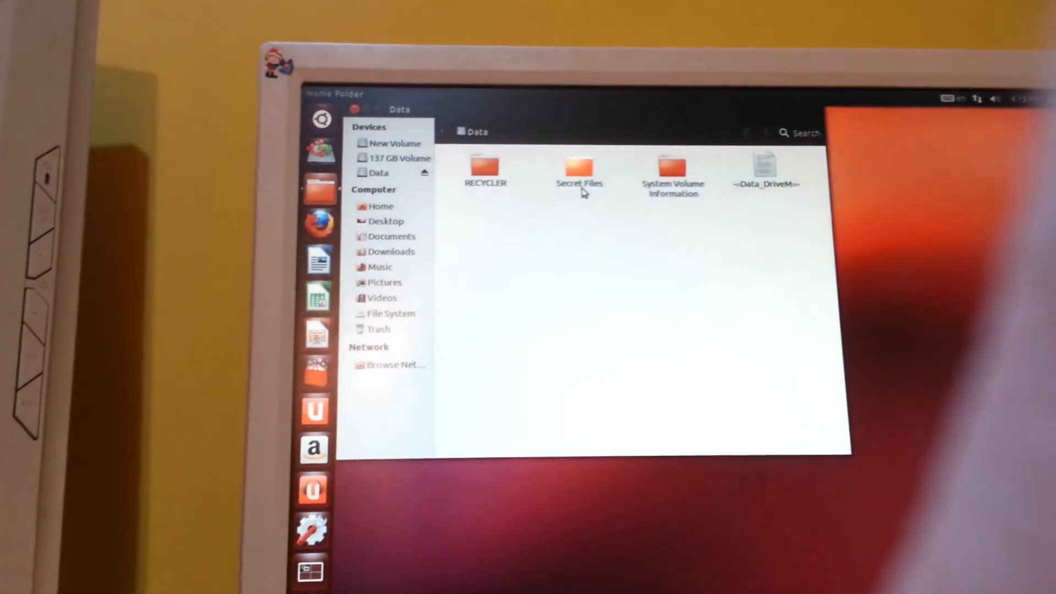